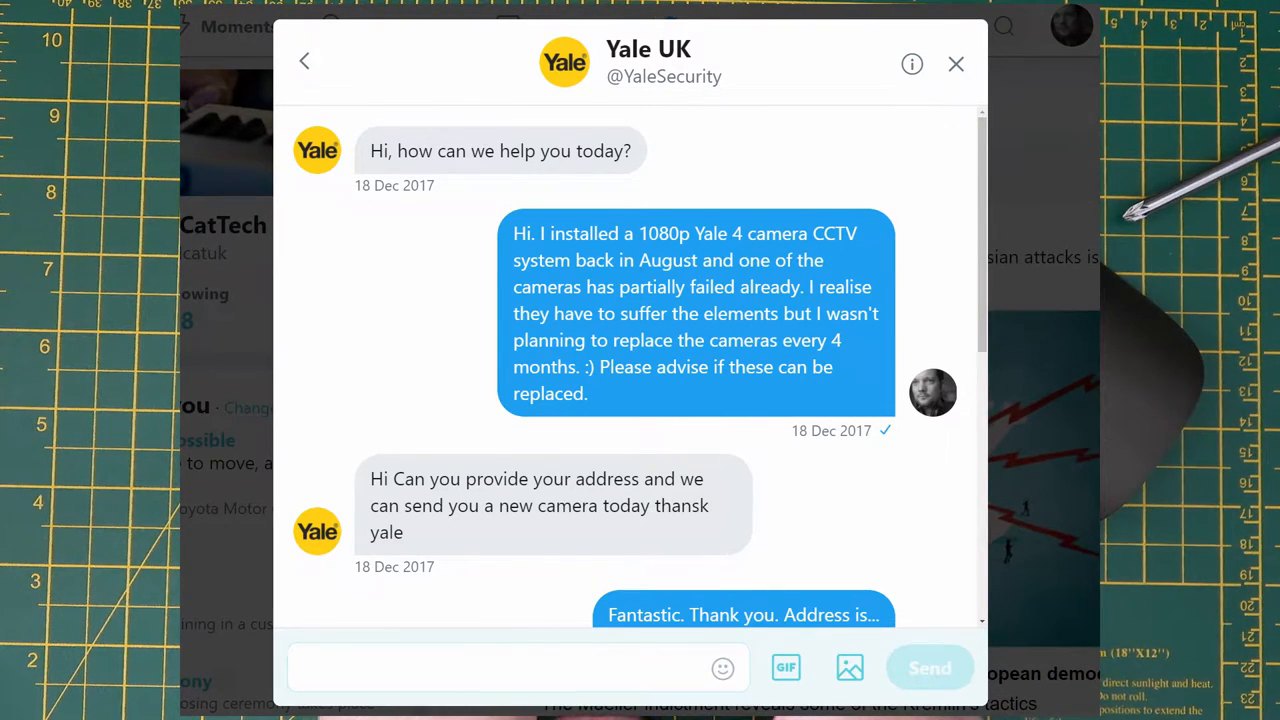
{"action": "left_click", "coordinate": [955, 63]}
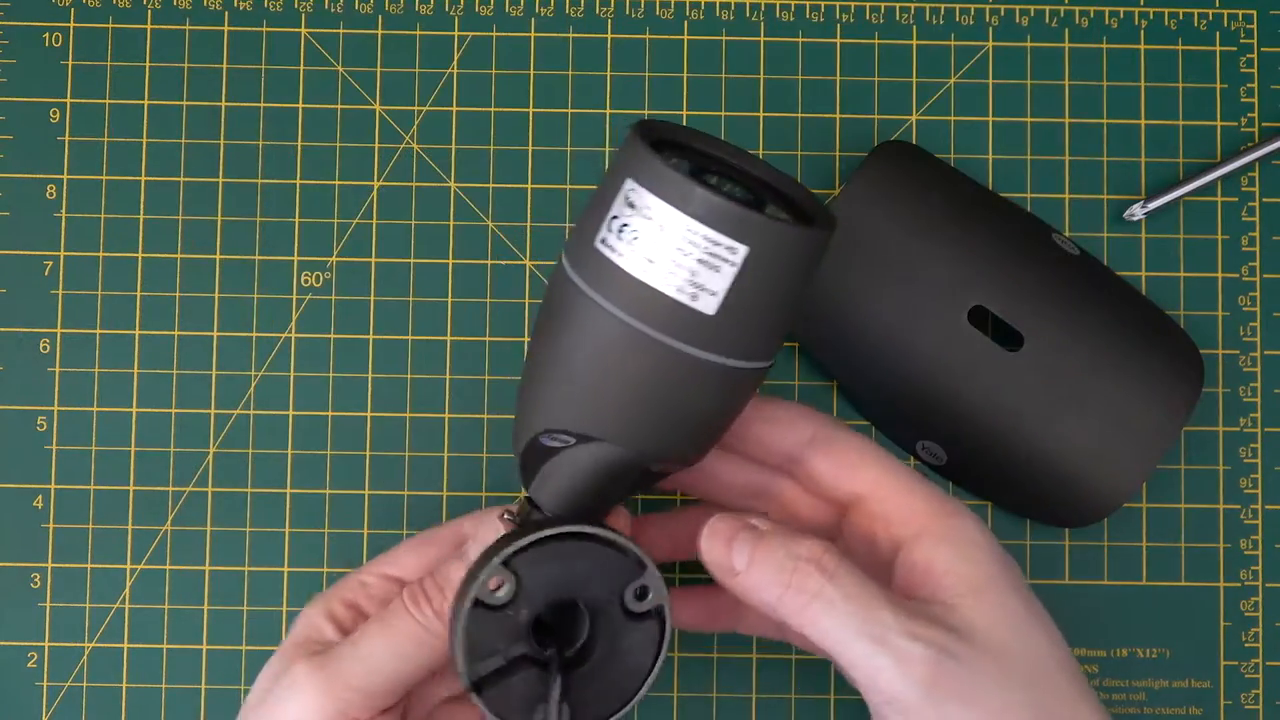